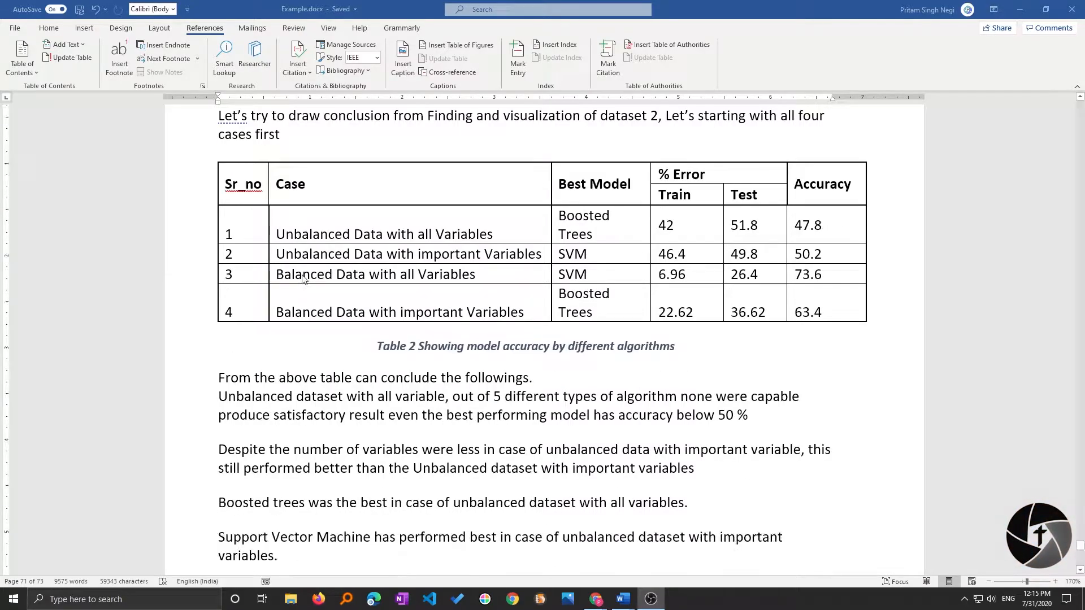
# Step: Scroll through the Table 1 and Table 2 captions in chapter 4 to the blank last page
pyautogui.scroll(-3)
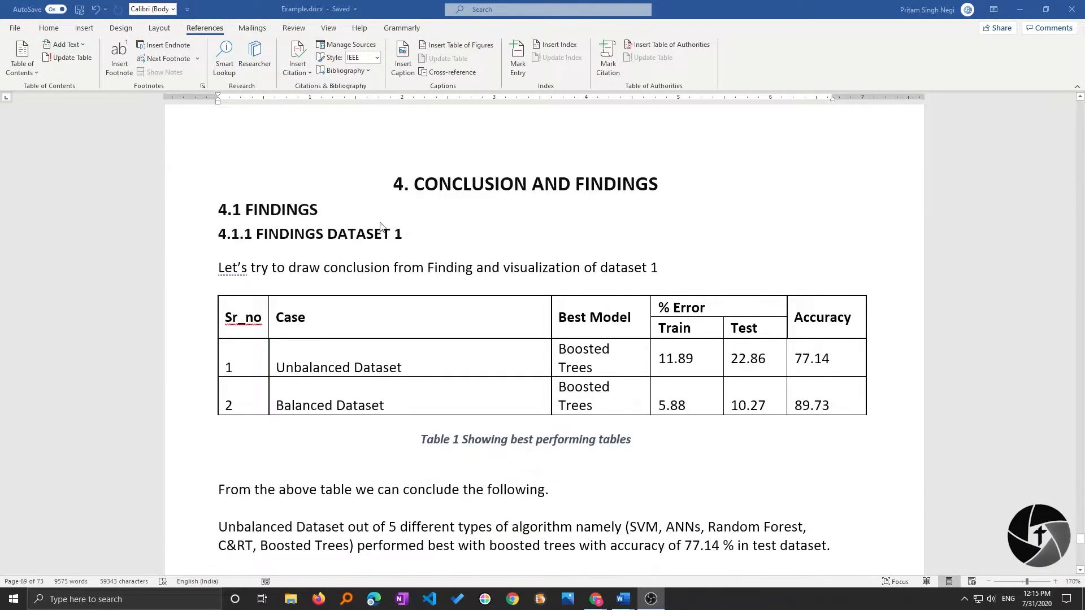
pyautogui.scroll(-3)
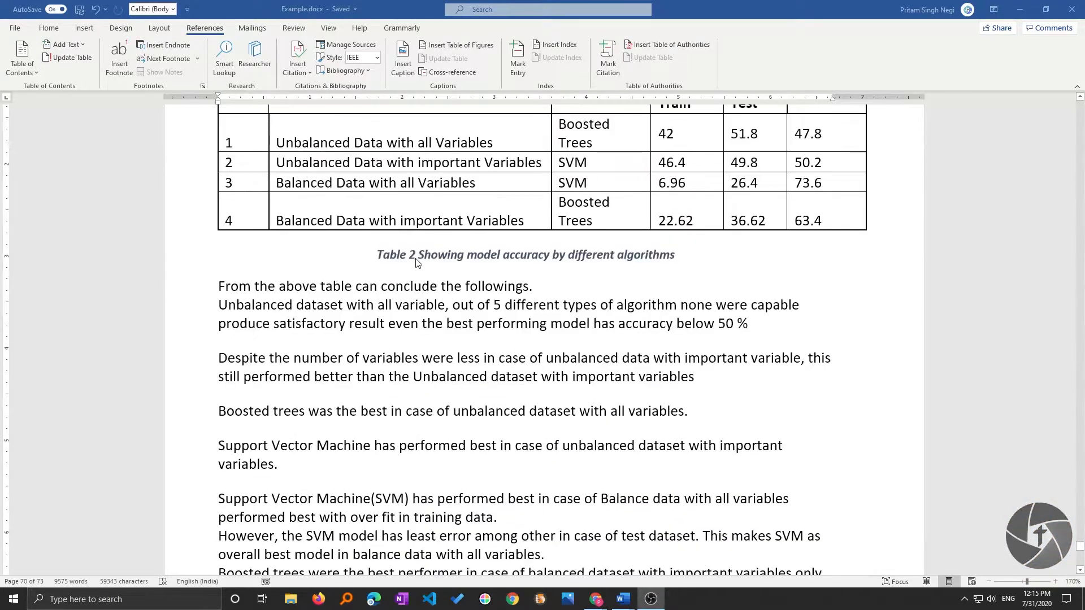
pyautogui.scroll(3)
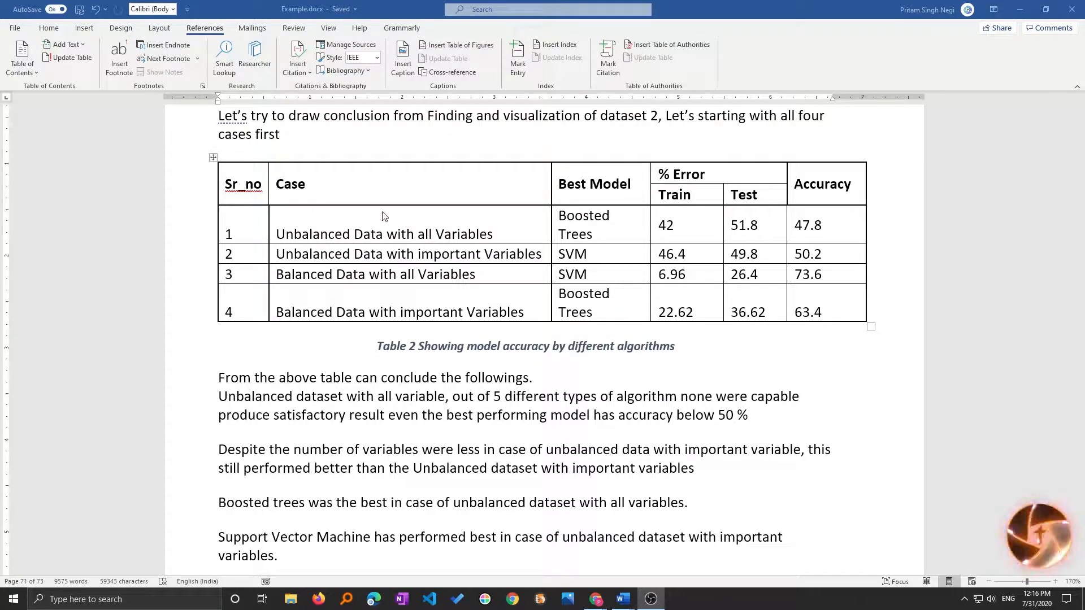
pyautogui.moveTo(403, 209)
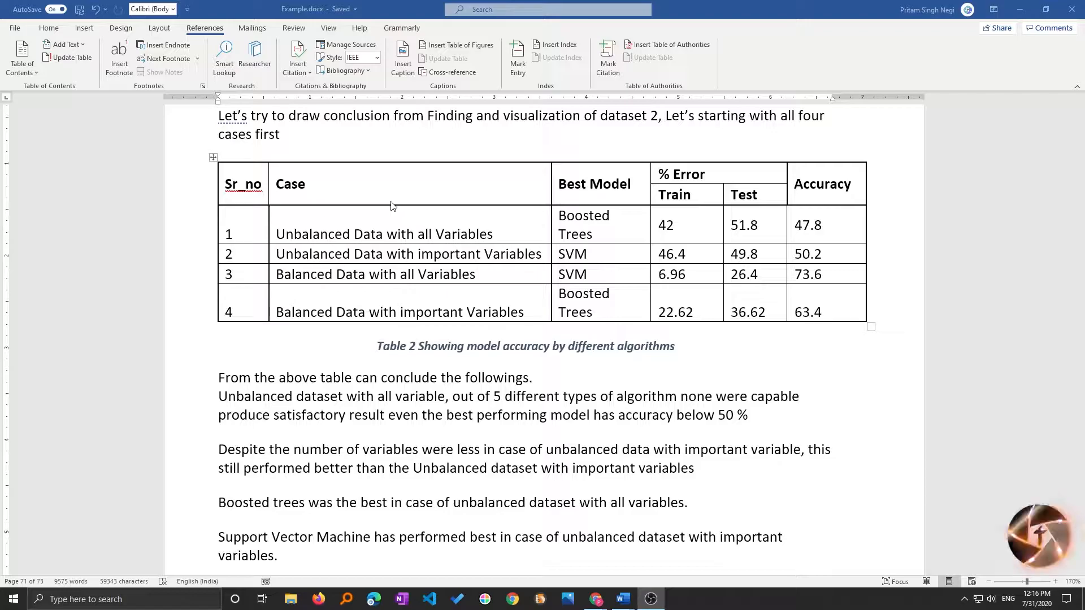
pyautogui.scroll(-3)
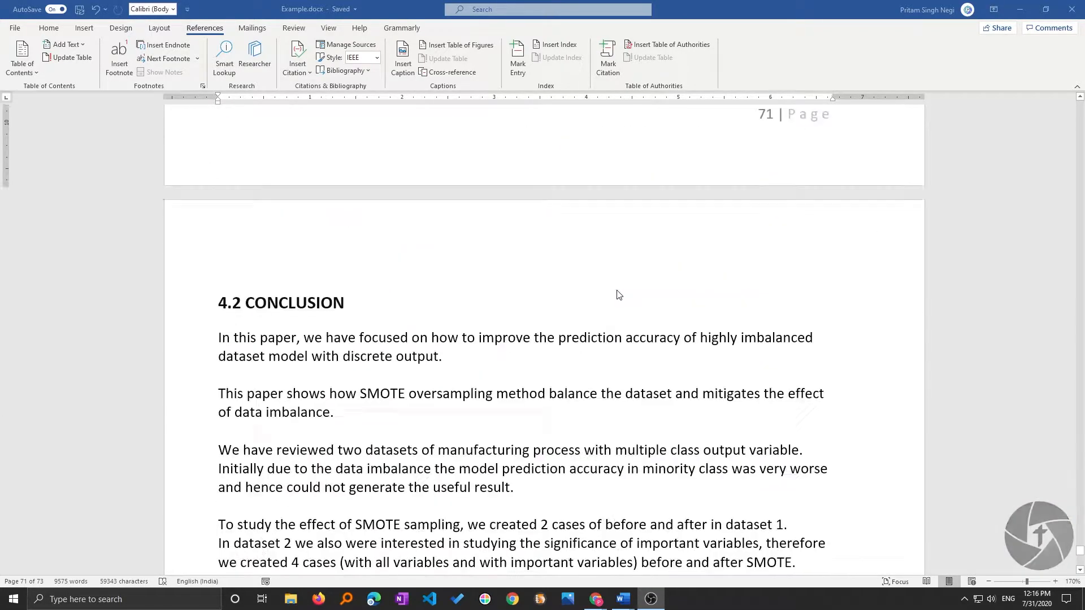
pyautogui.scroll(-3)
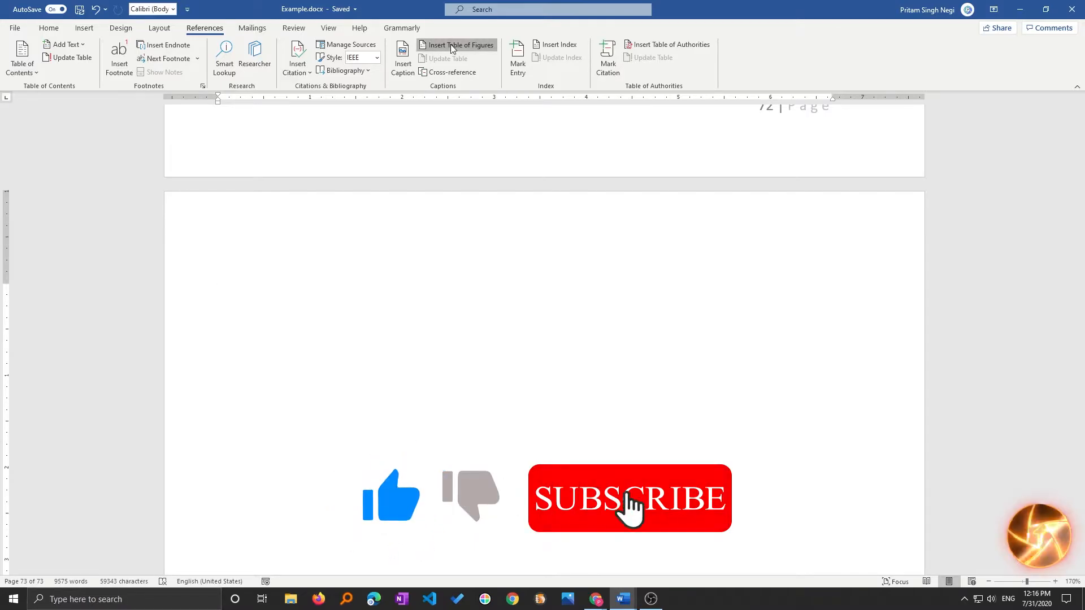
# Step: Insert a table of figures built from 'Table' captions on the final page
pyautogui.click(459, 44)
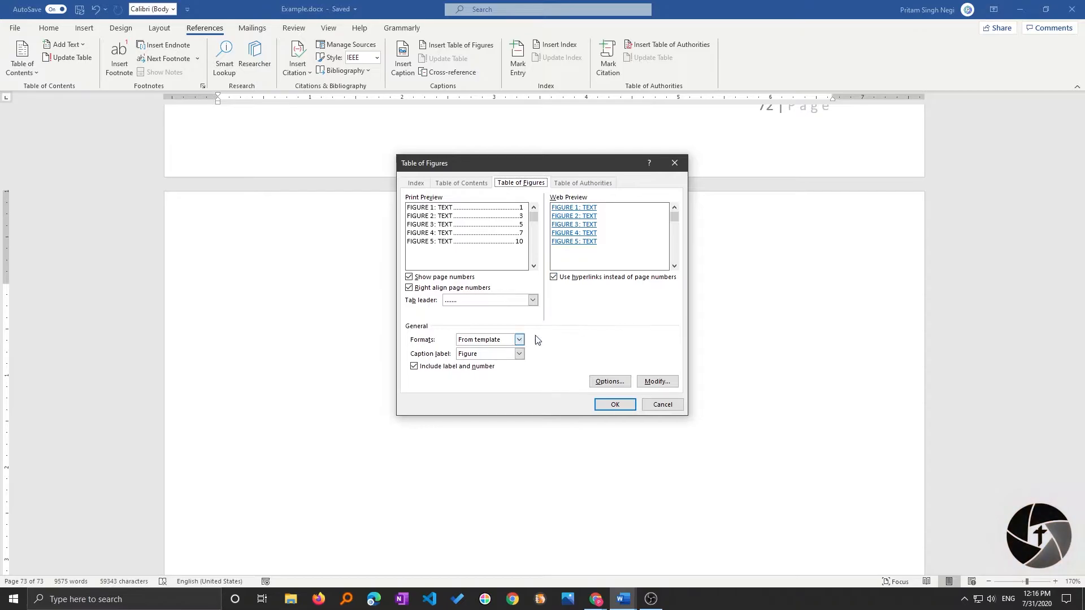
pyautogui.click(518, 354)
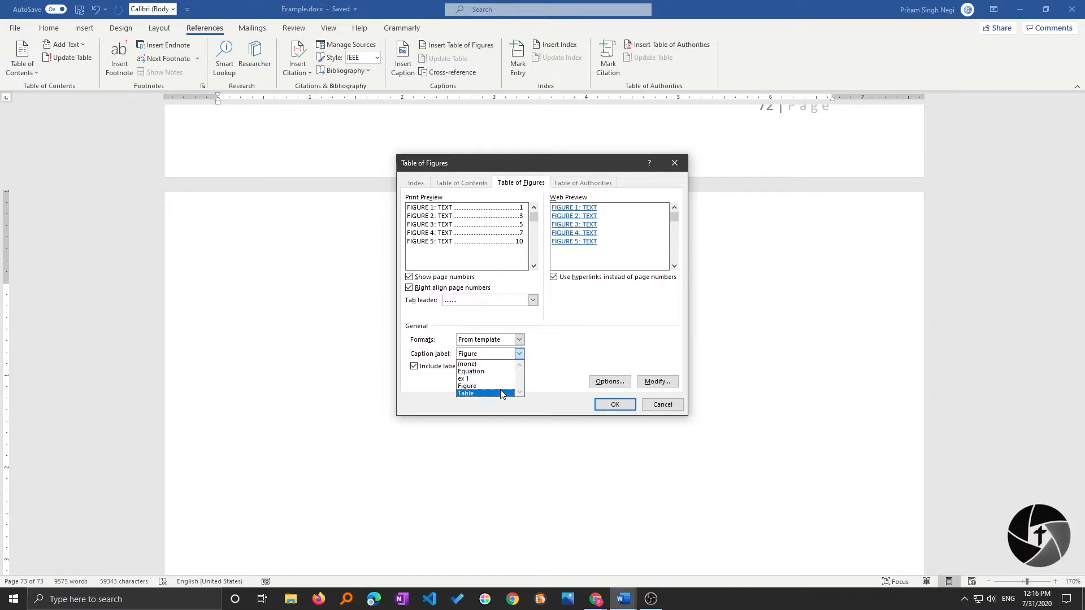
pyautogui.click(465, 393)
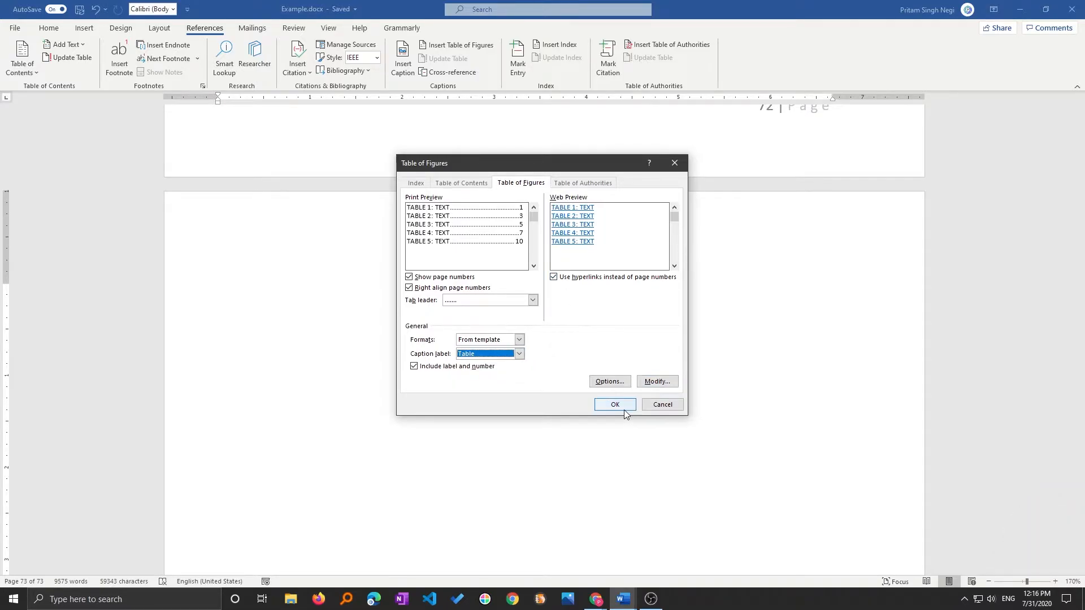
pyautogui.click(614, 404)
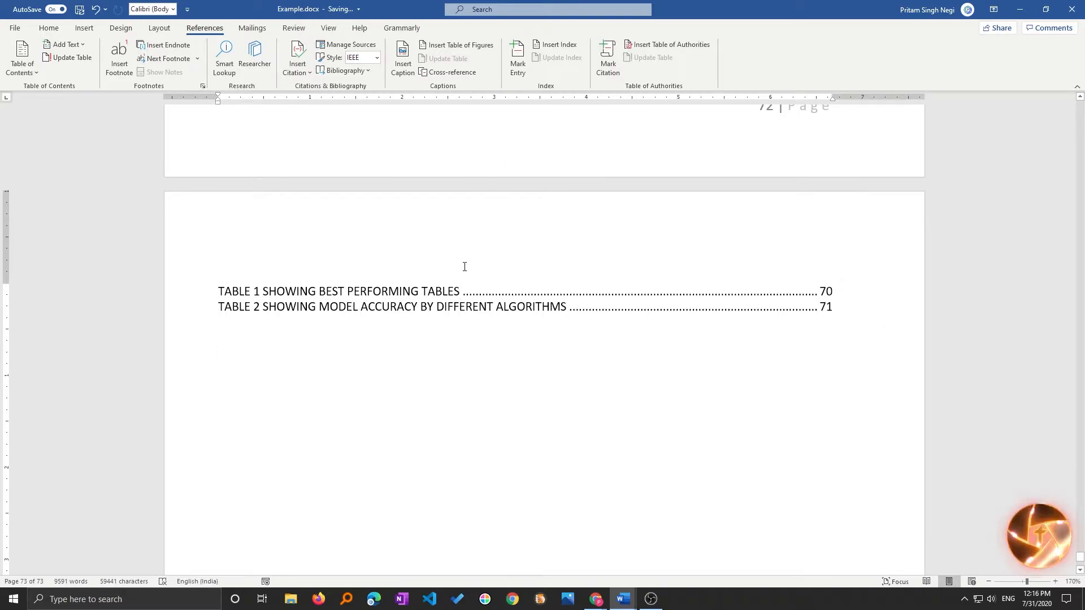
pyautogui.moveTo(222, 290)
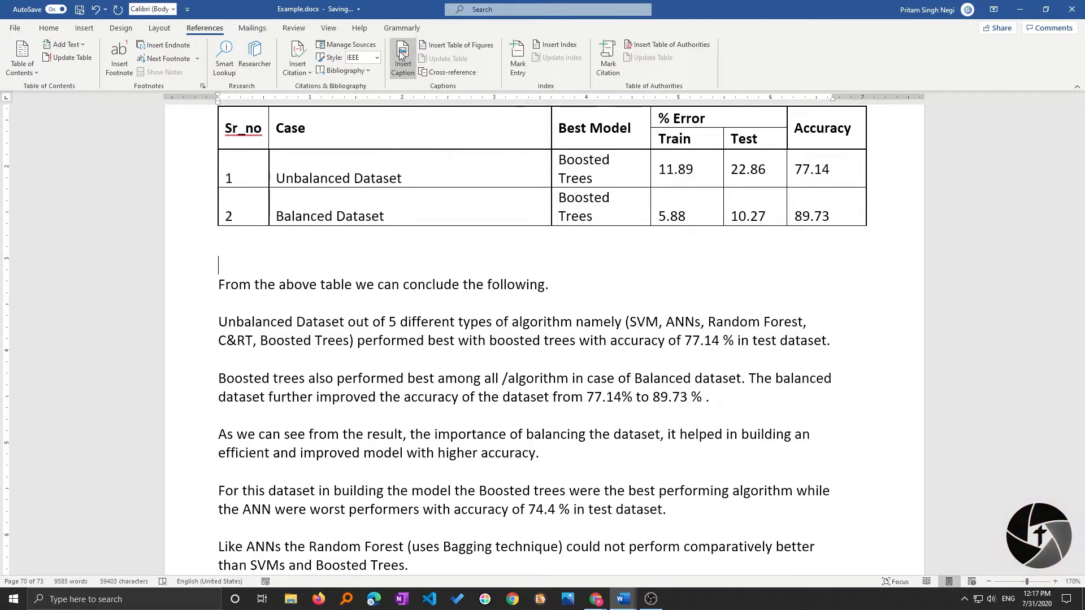
# Step: Insert a 'Table 1' caption below the findings table, describing it as 'Descrption'
pyautogui.click(402, 55)
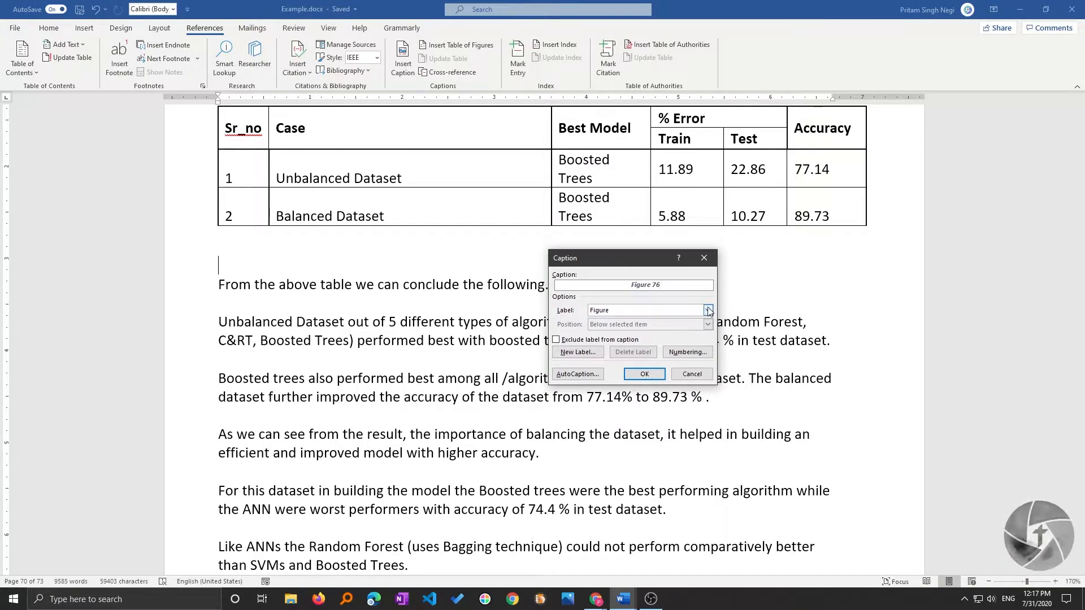
pyautogui.click(708, 310)
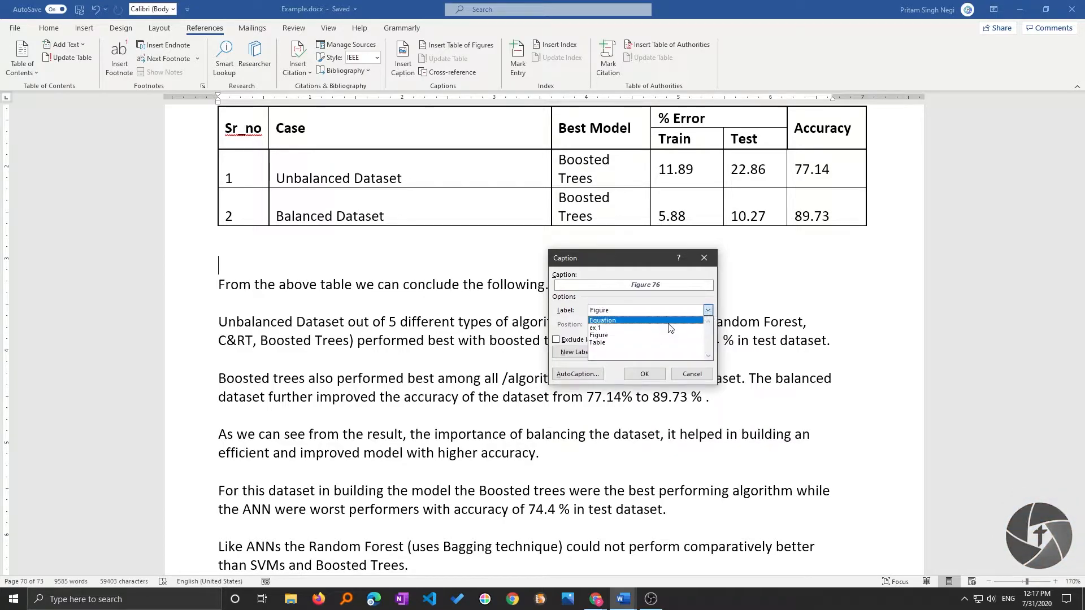
pyautogui.click(597, 342)
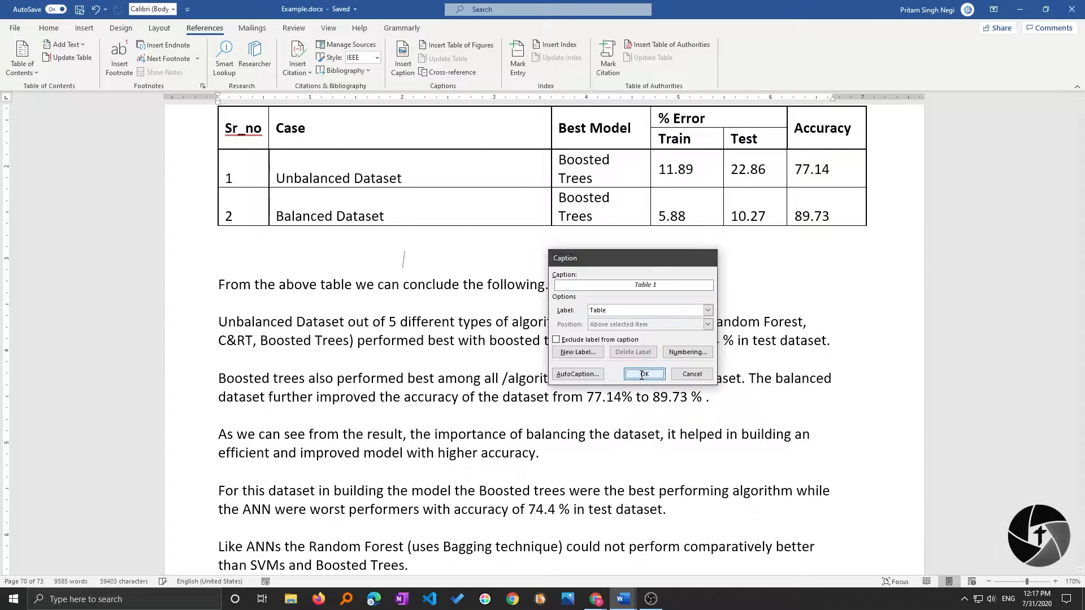
pyautogui.click(644, 373)
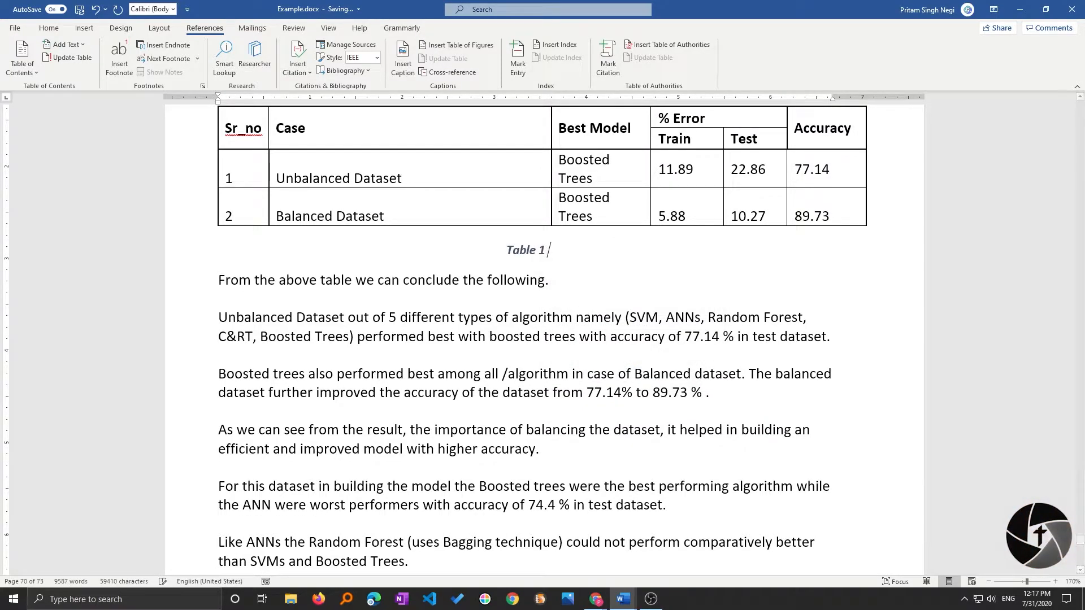
pyautogui.write('Descr')
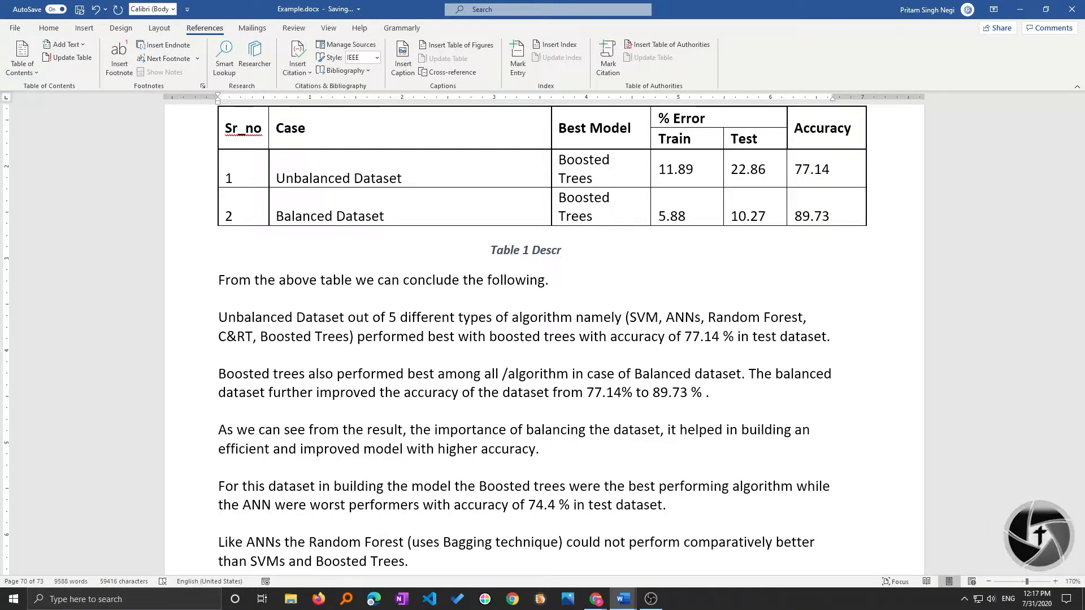
pyautogui.write('ption')
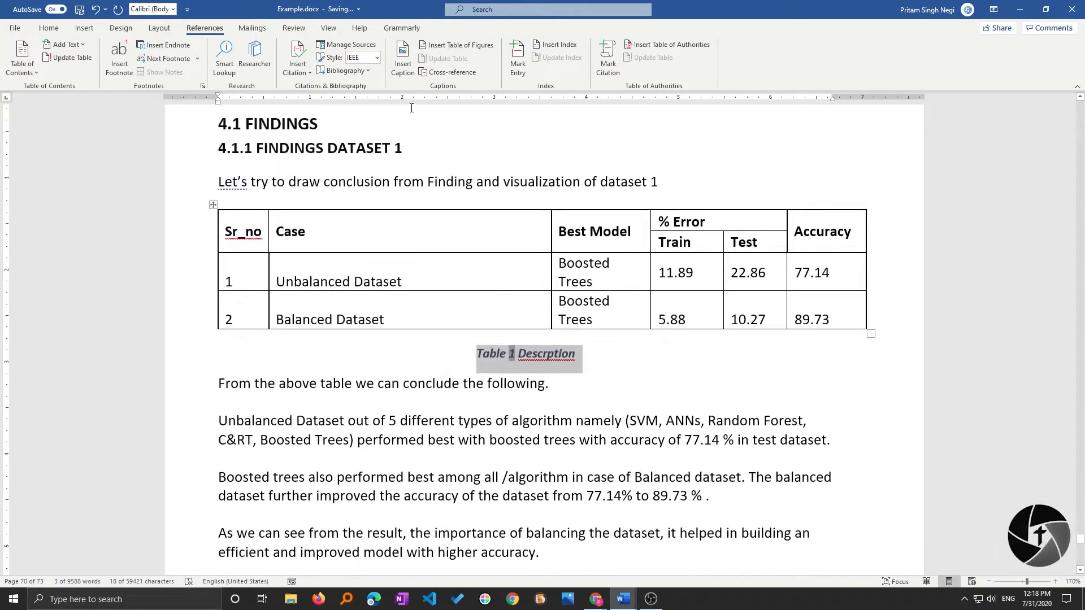
# Step: Try adding chapter numbers to Table caption numbering, then dismiss the missing-chapter warning
pyautogui.click(402, 56)
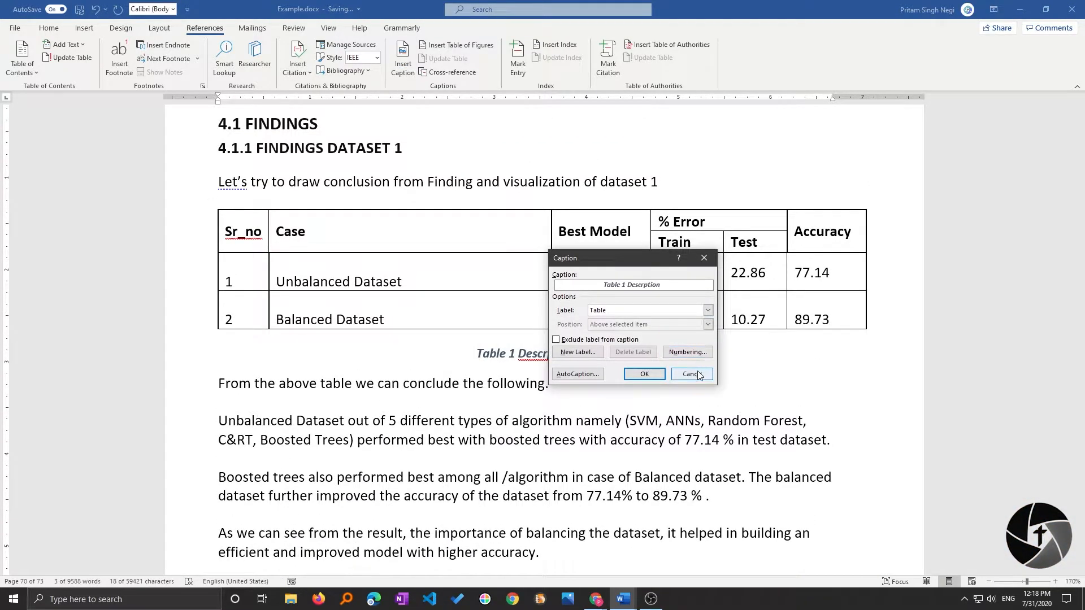
pyautogui.click(691, 373)
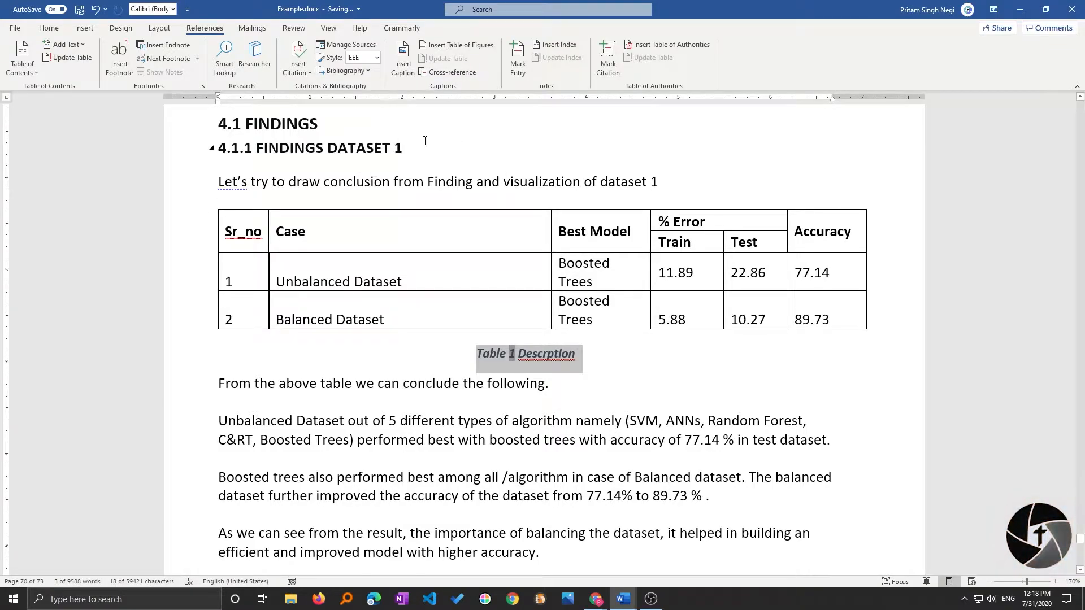
pyautogui.click(401, 56)
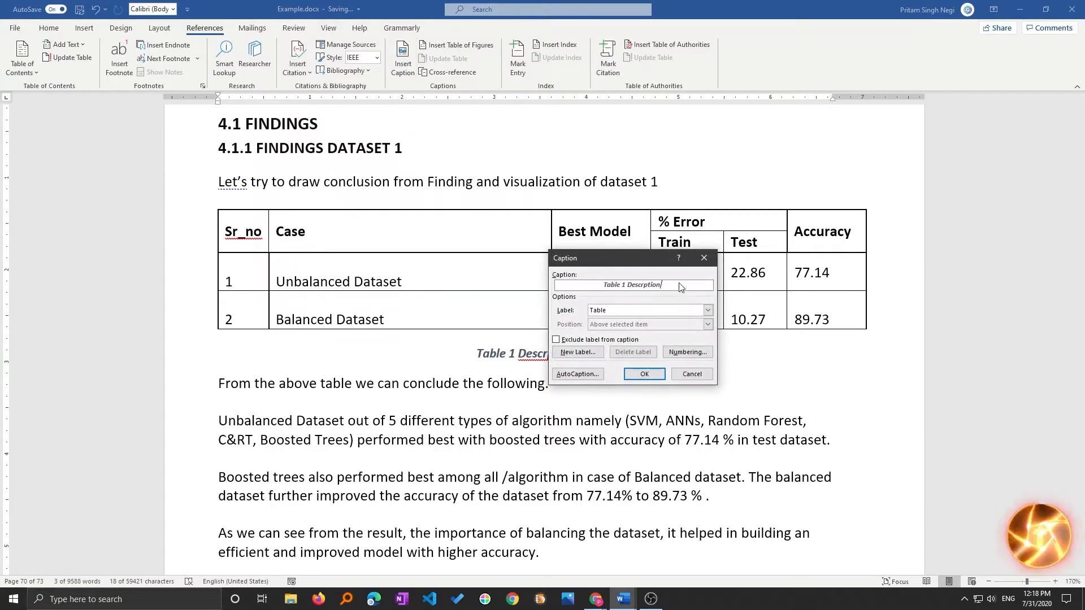
pyautogui.moveTo(366, 246)
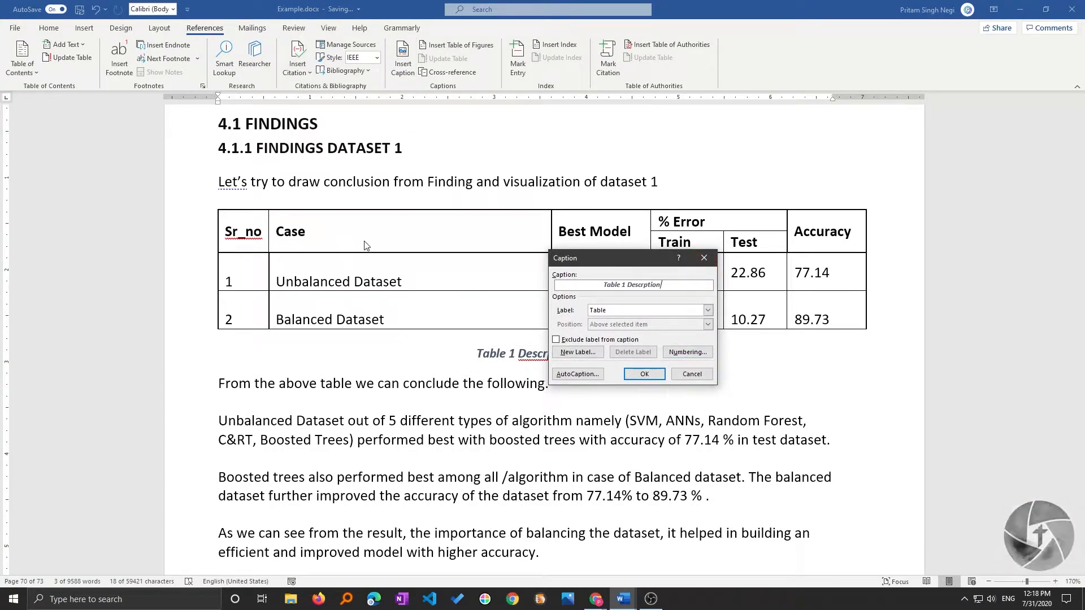
pyautogui.click(687, 351)
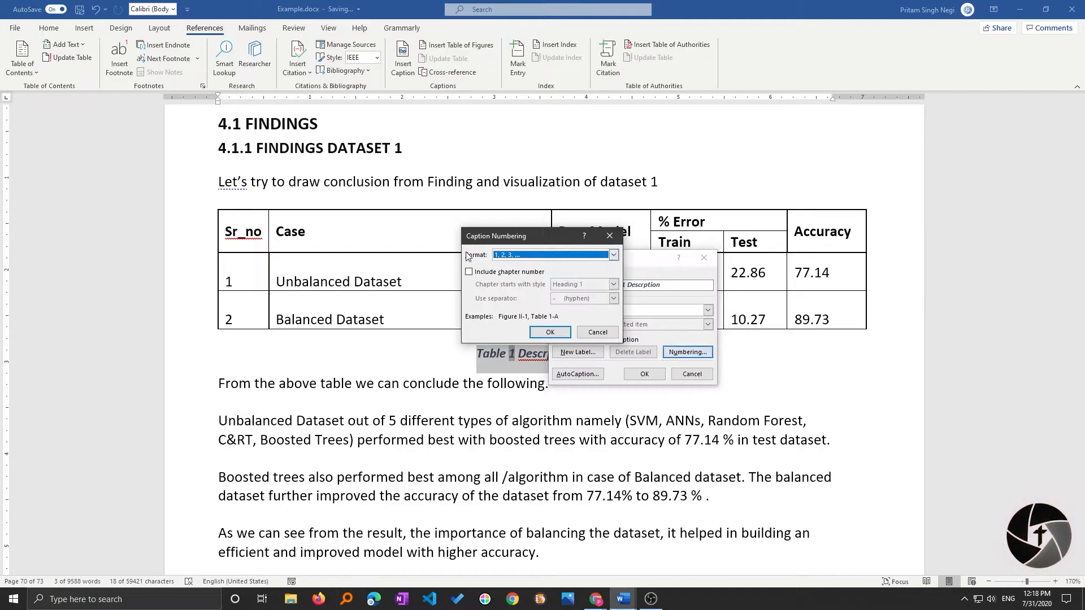
pyautogui.click(549, 332)
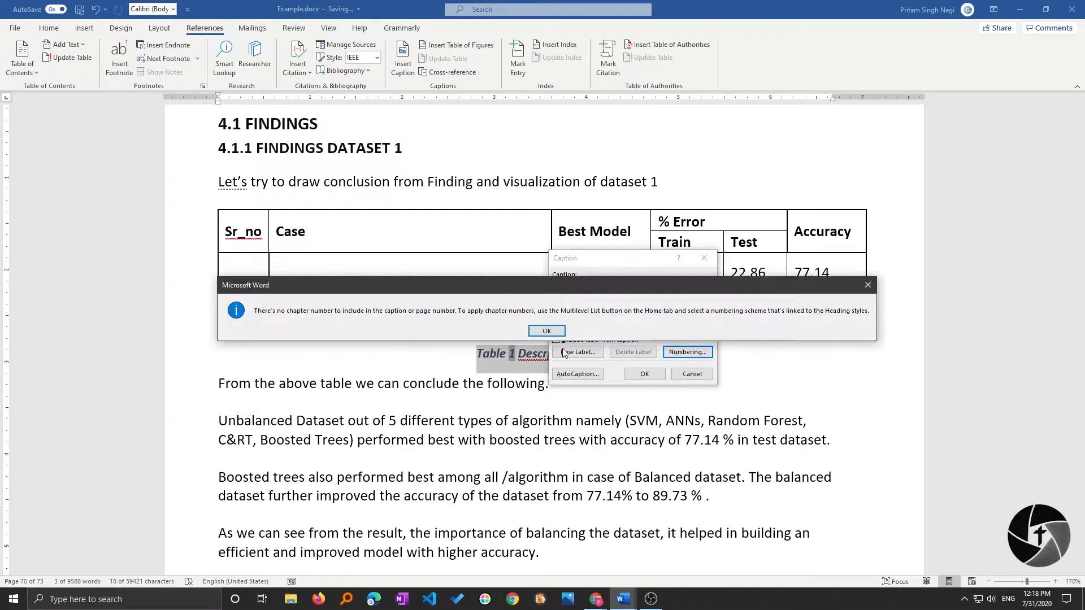
pyautogui.click(546, 330)
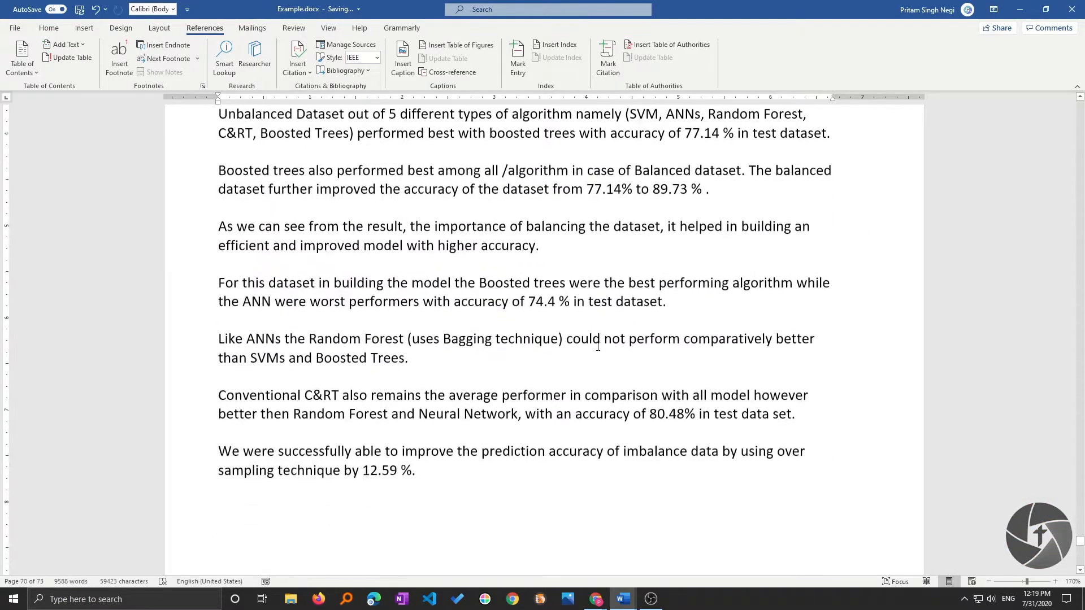
# Step: Insert a default dotted-leader list of Table captions on the last page
pyautogui.scroll(-3)
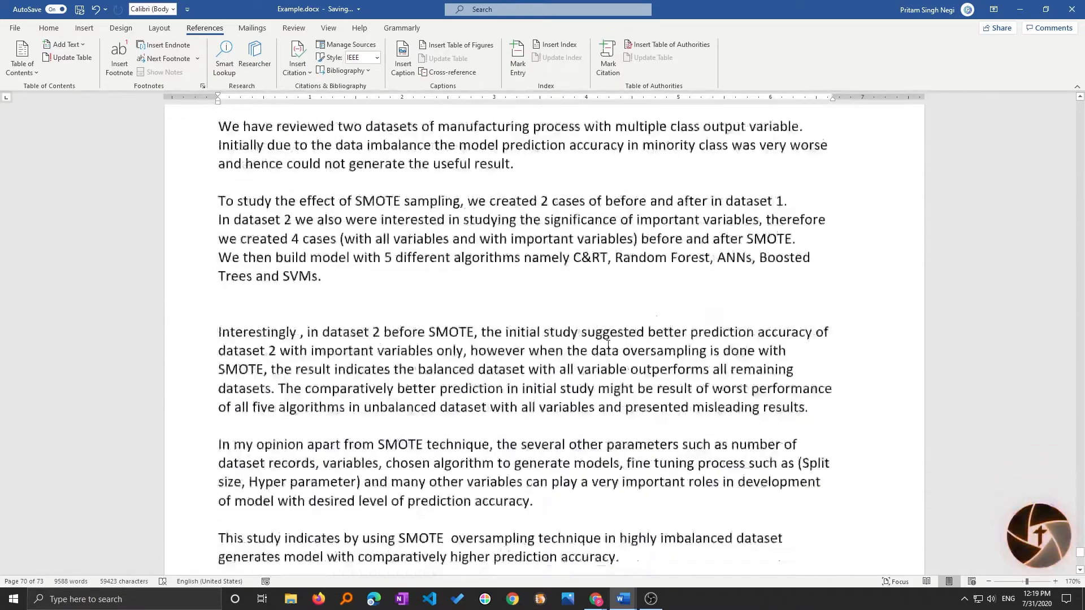
pyautogui.scroll(-3)
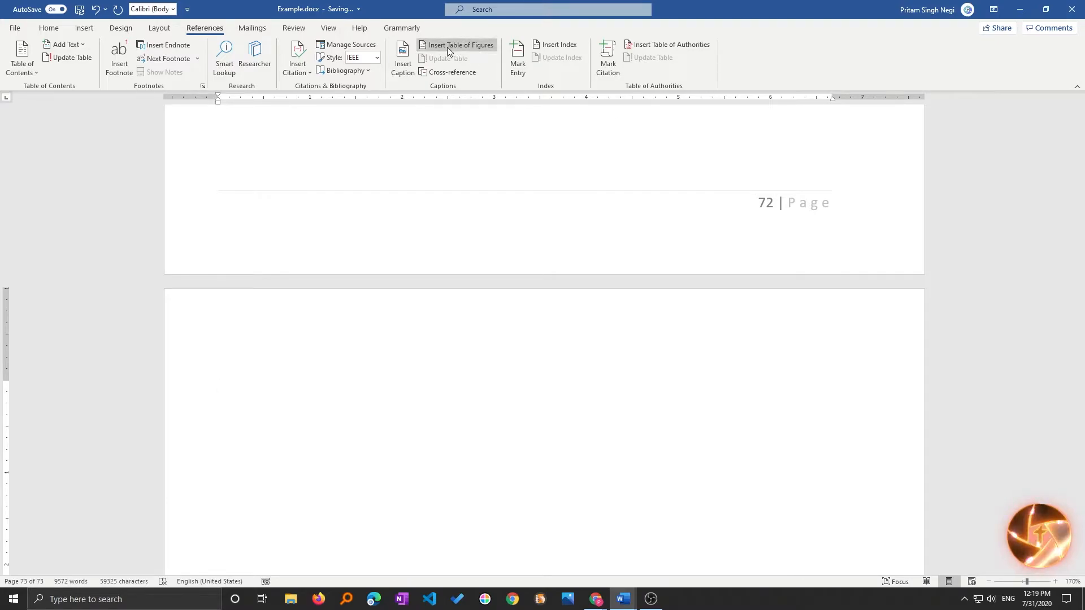
pyautogui.click(460, 44)
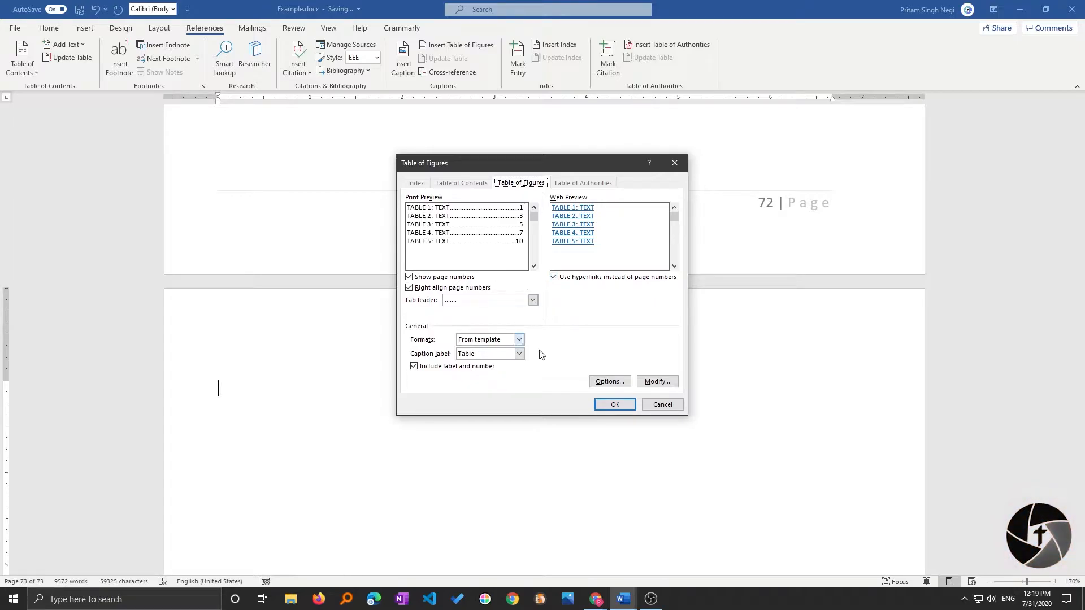
pyautogui.click(614, 404)
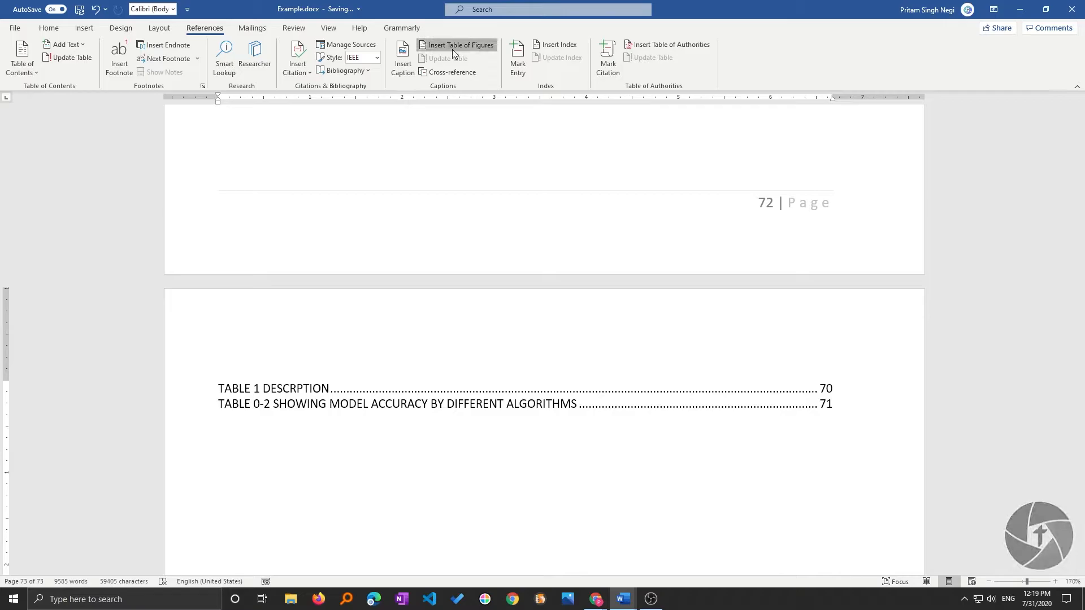
pyautogui.click(460, 44)
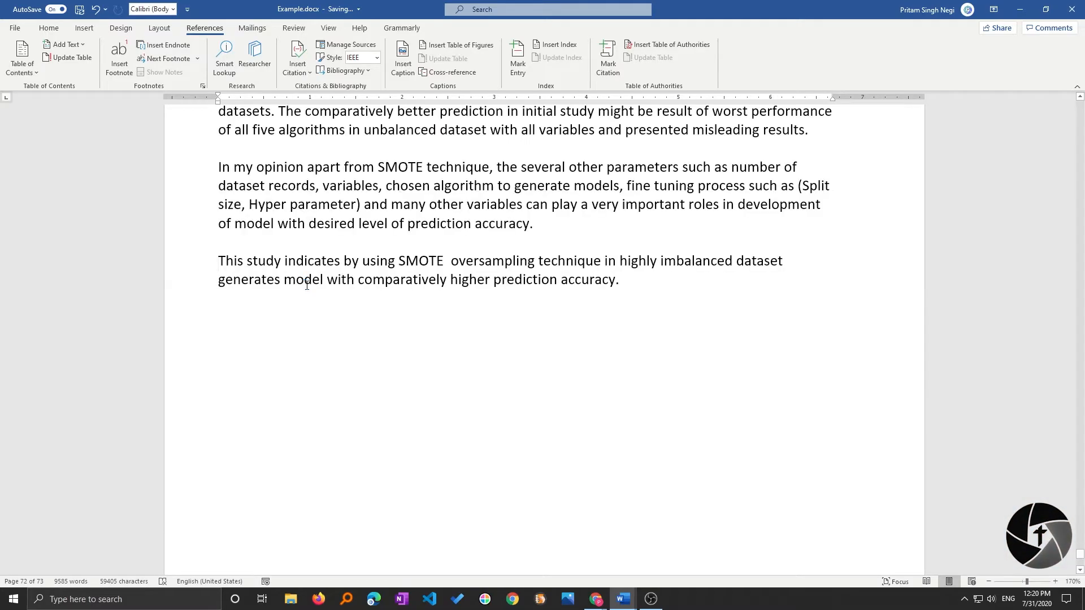
# Step: Update the entire list of tables so Table 0-2 shows page 72
pyautogui.scroll(-3)
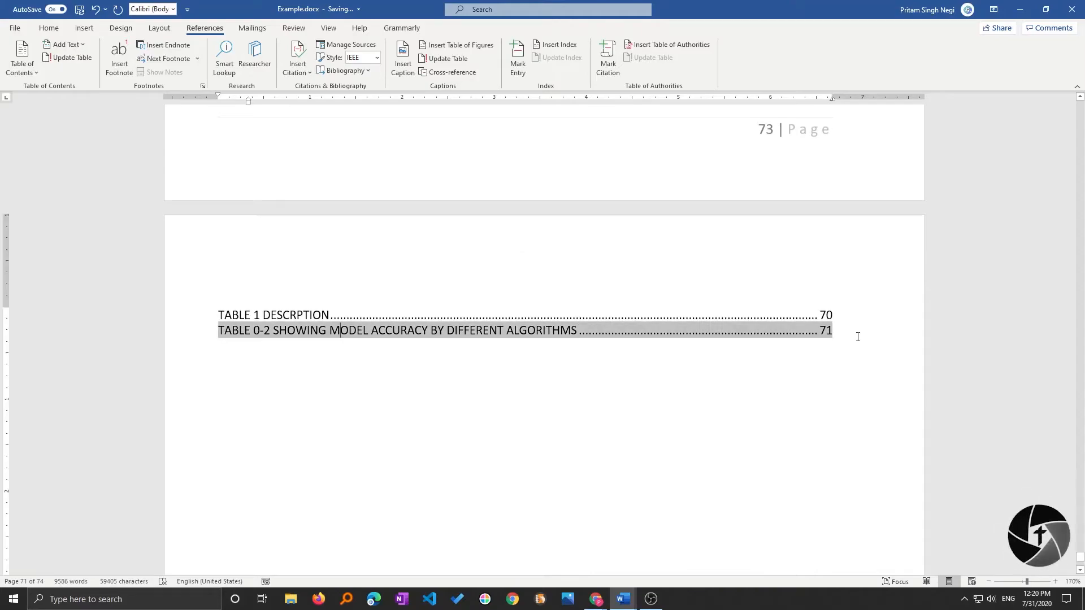
pyautogui.click(446, 58)
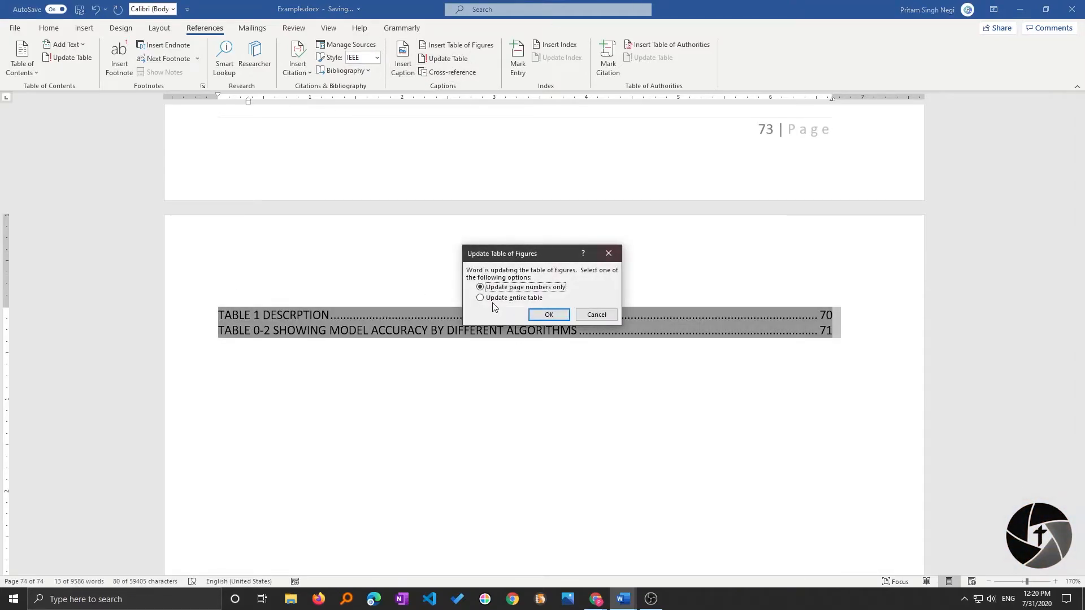
pyautogui.moveTo(463, 310)
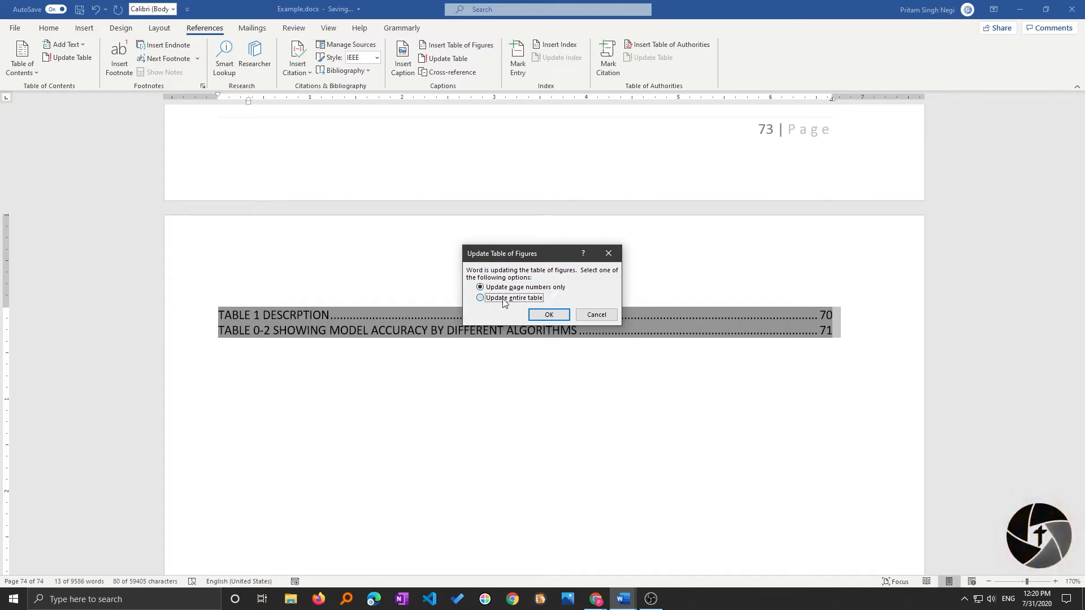
pyautogui.click(480, 298)
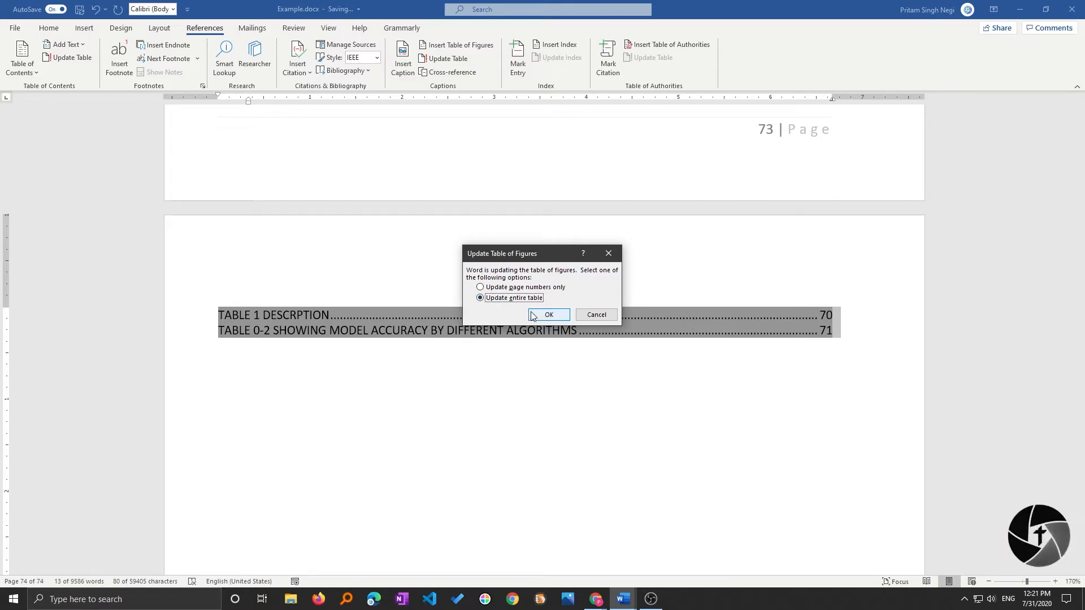
pyautogui.click(549, 314)
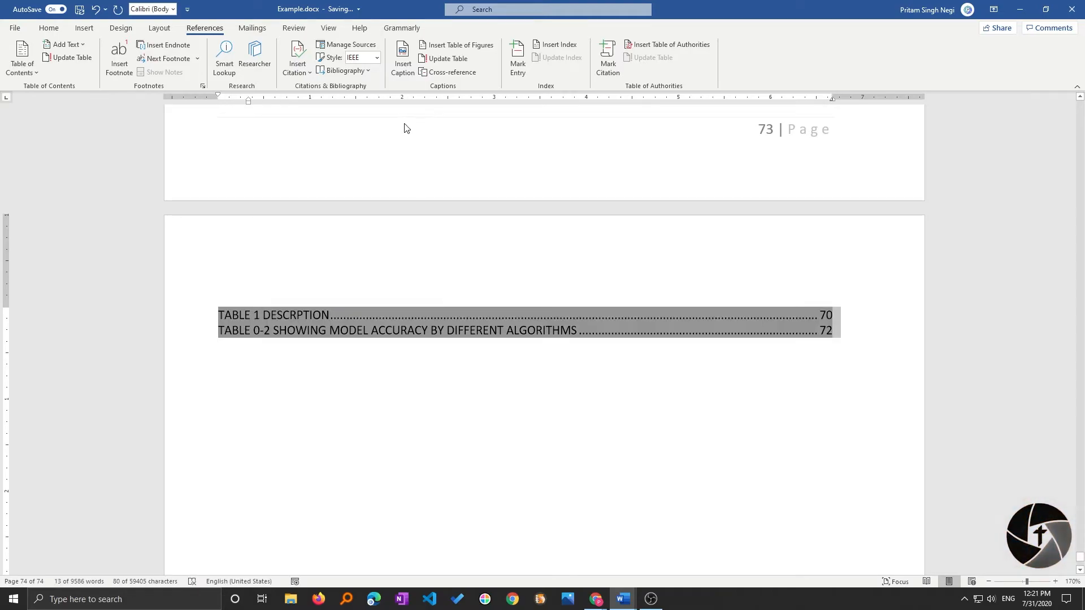
pyautogui.moveTo(423, 271)
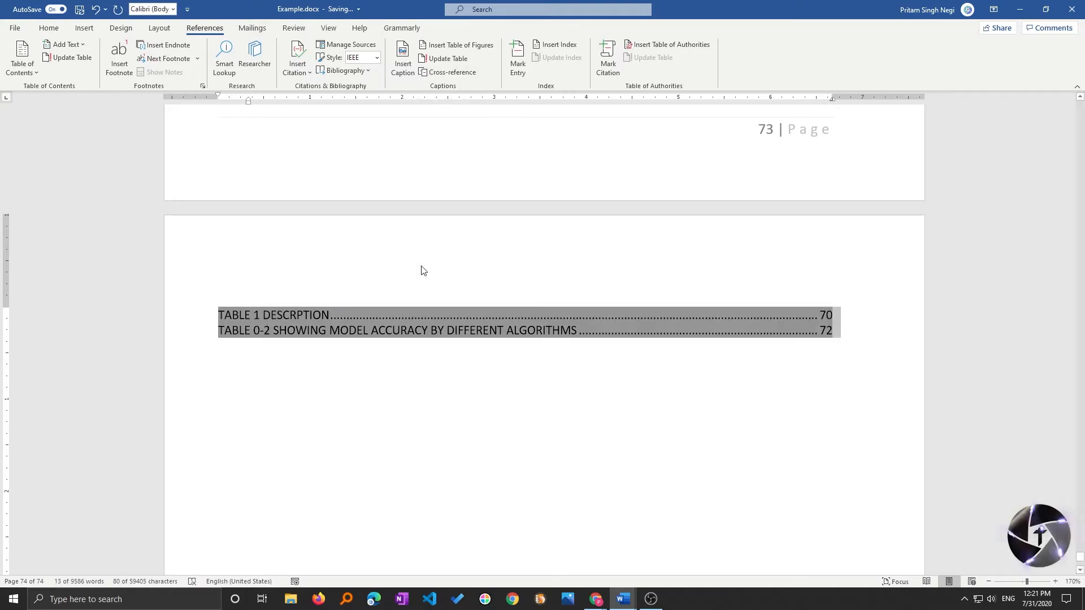
# Step: Regenerate the table of figures with the underscore tab leader style
pyautogui.click(459, 44)
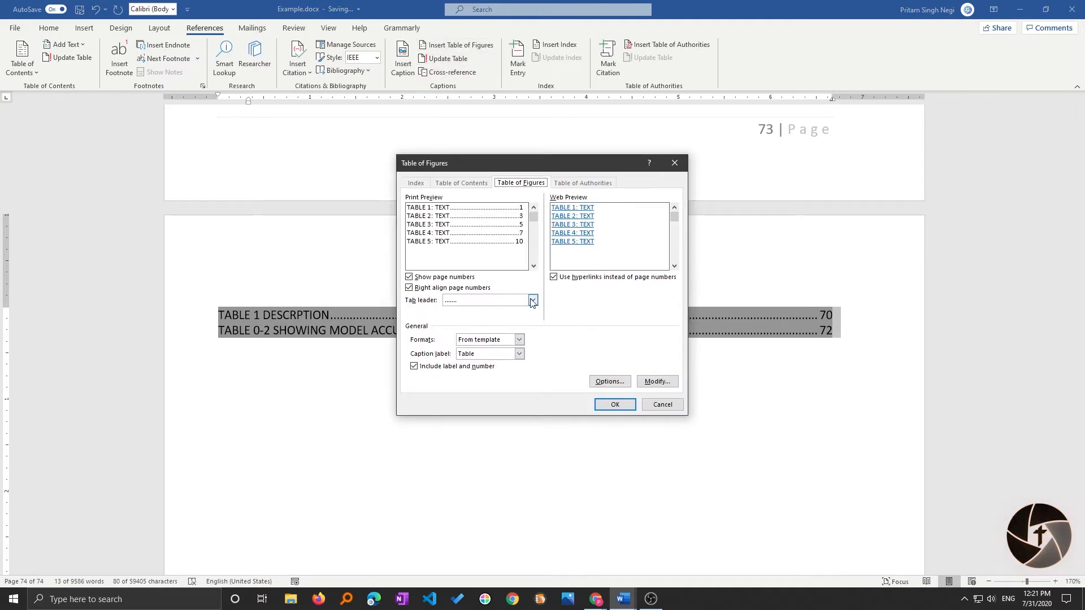
pyautogui.click(531, 300)
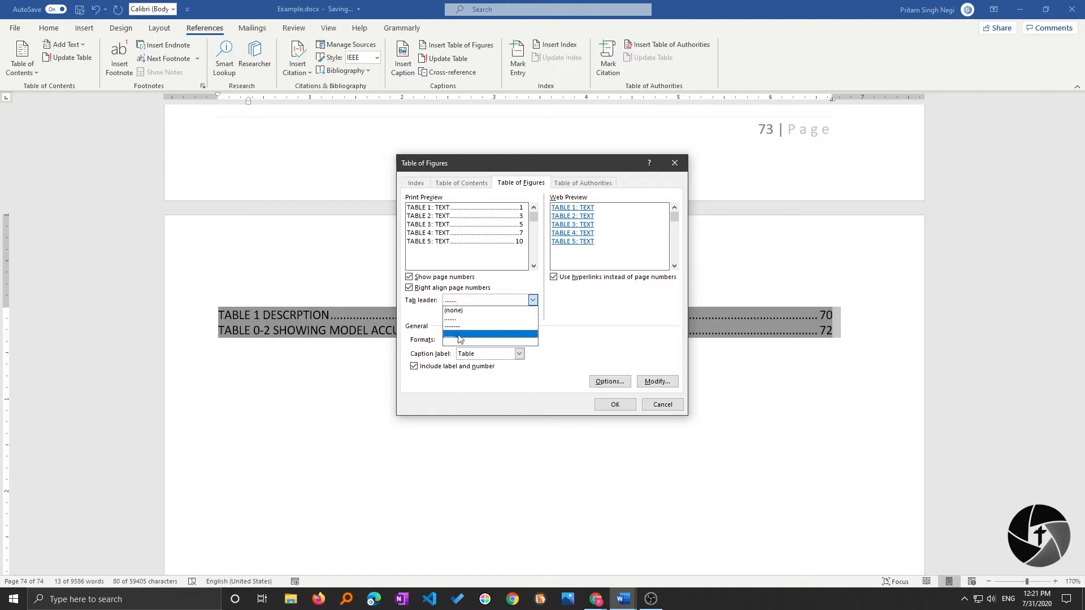
pyautogui.click(490, 334)
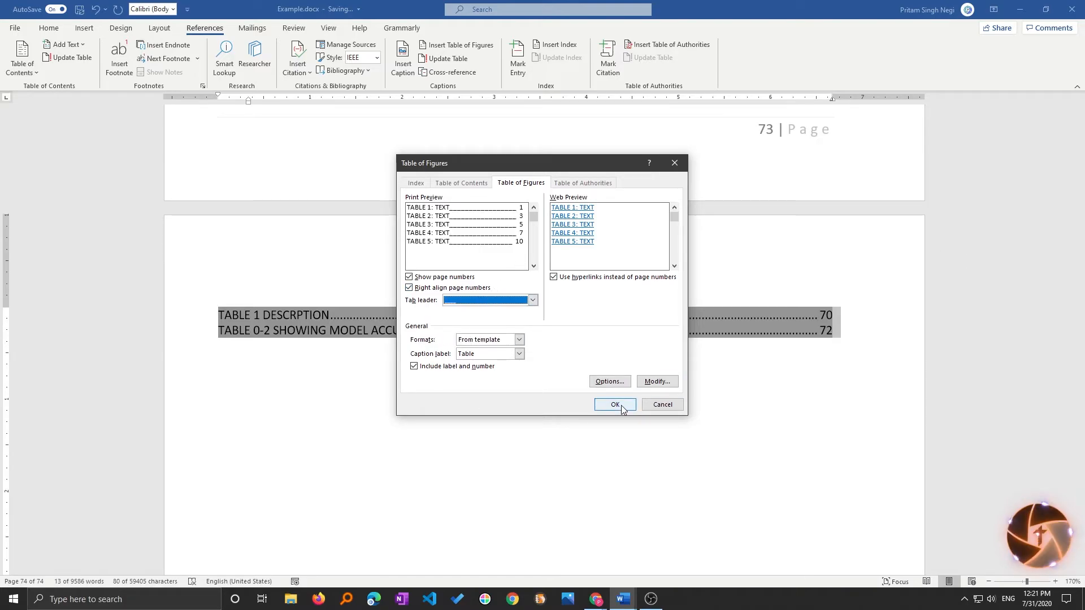
pyautogui.click(614, 404)
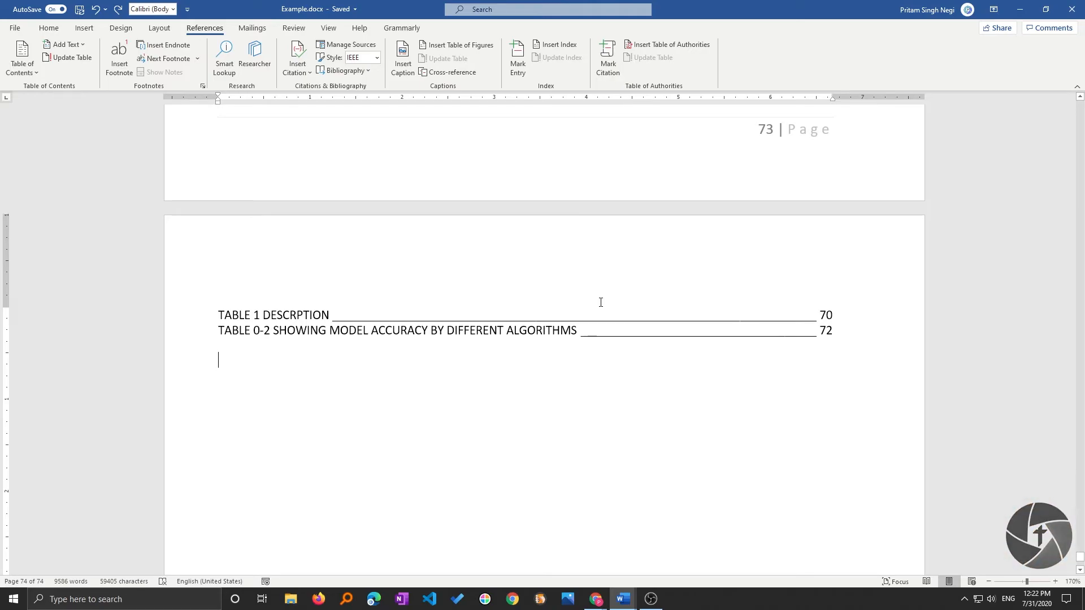
pyautogui.moveTo(603, 269)
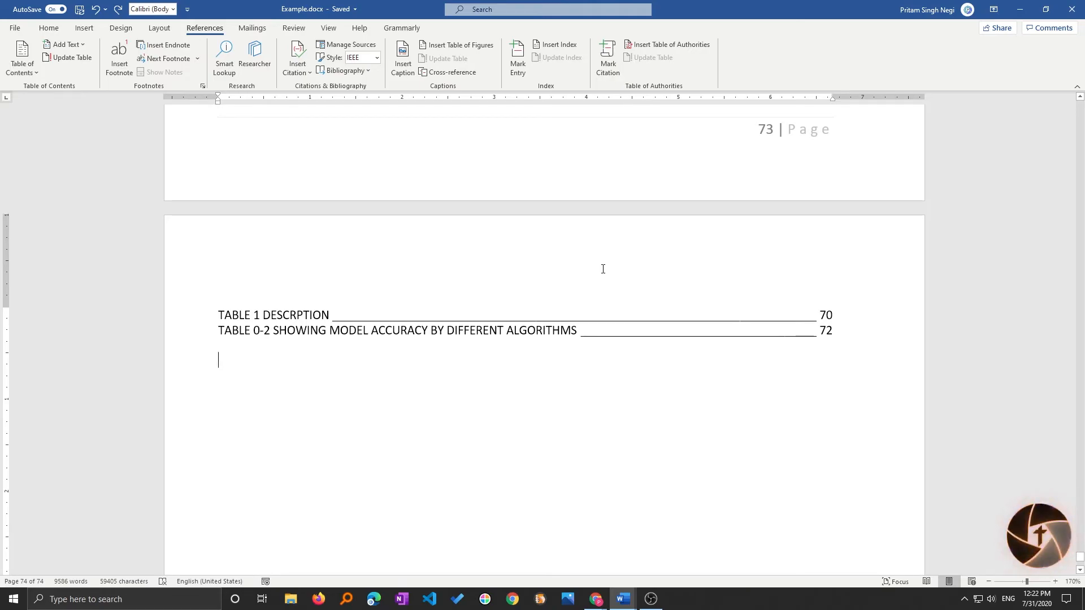